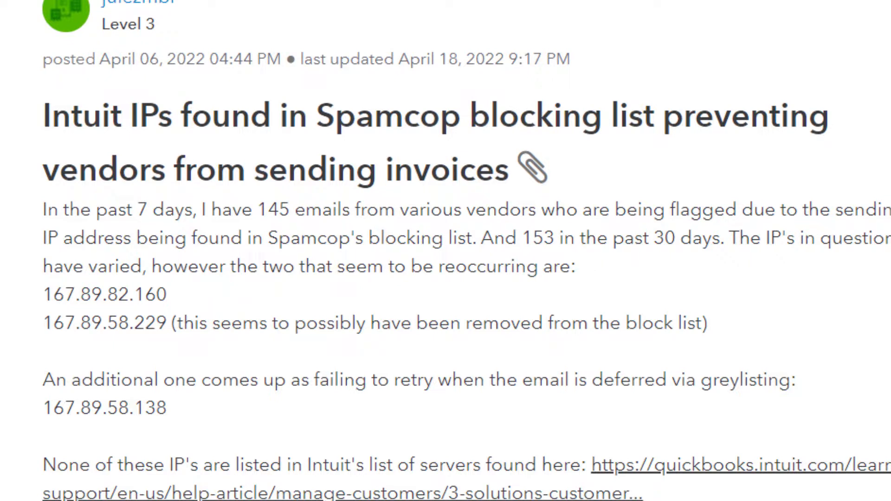
- Review SpamCop's listing for 167.89.82.160: listed 28 times in 84.5 days for spam reports
{"action": "left_click_drag", "start_coordinate": [42, 117], "coordinate": [230, 116]}
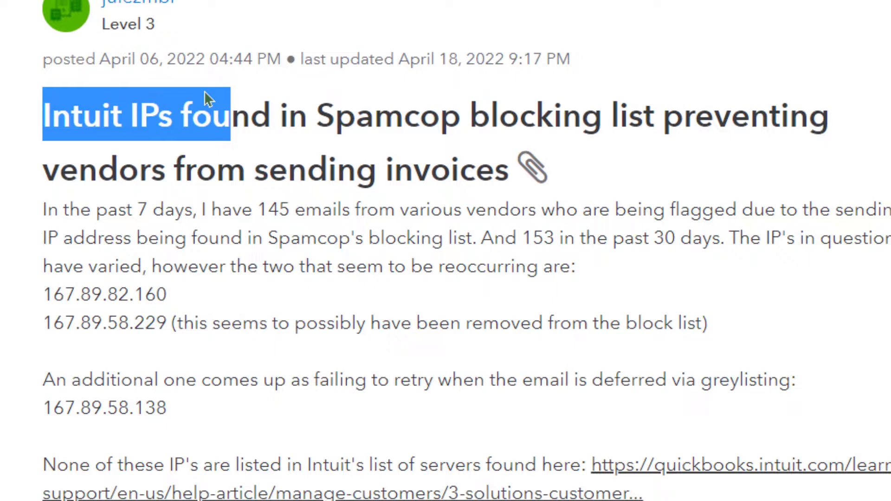
{"action": "scroll", "scroll_direction": "down", "scroll_amount": 3}
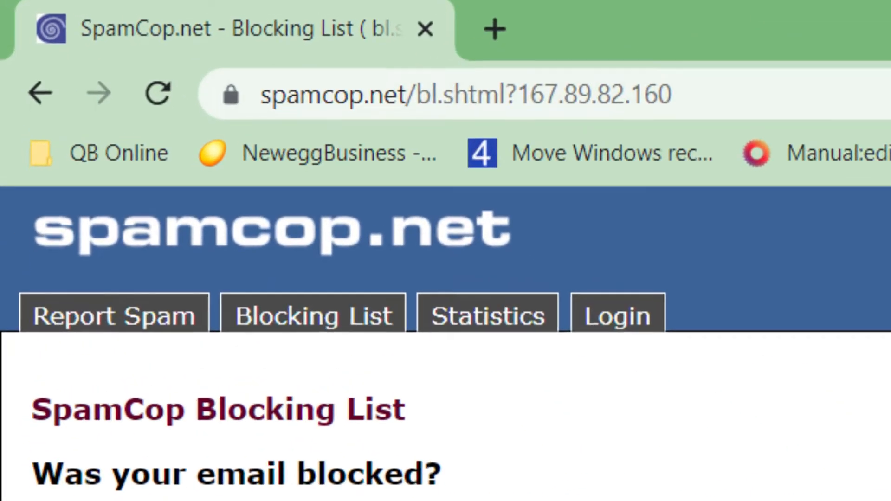
{"action": "scroll", "scroll_direction": "down", "scroll_amount": 3}
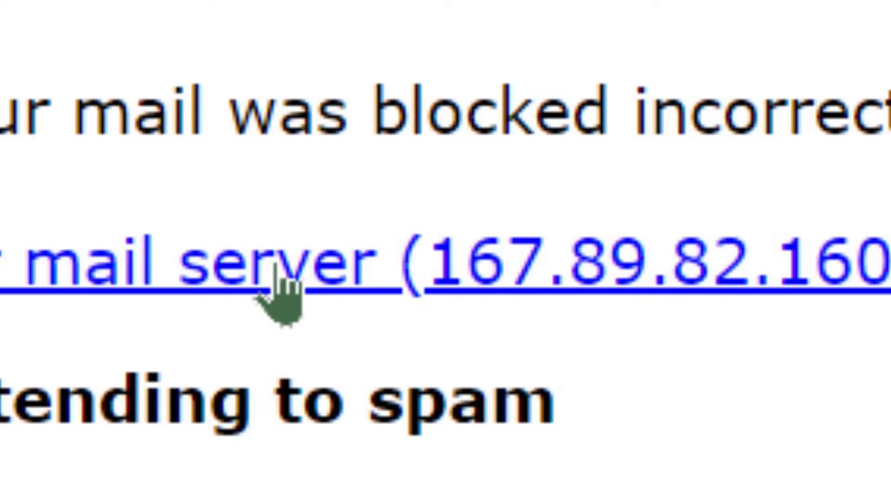
{"action": "left_click", "coordinate": [278, 273]}
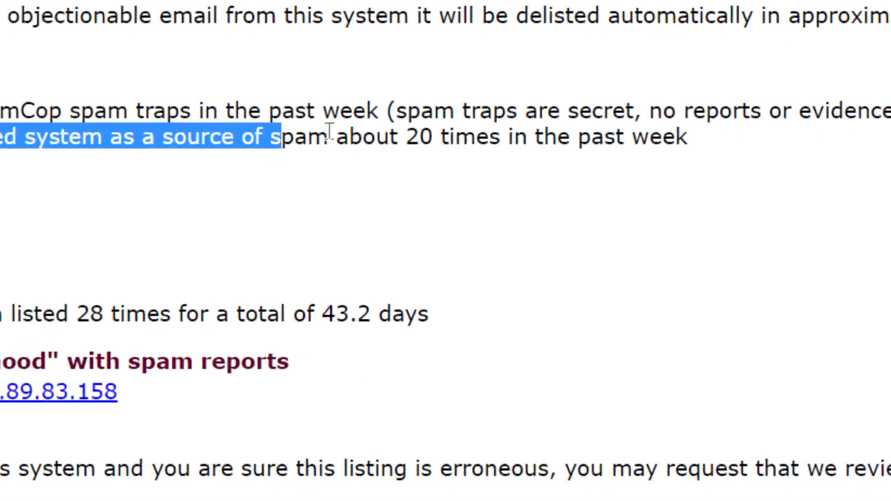
{"action": "scroll", "scroll_direction": "down", "scroll_amount": 3}
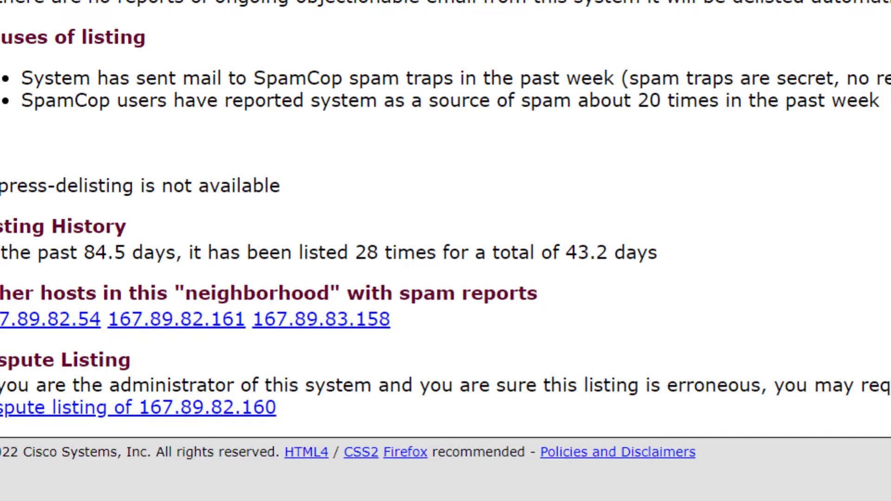
{"action": "scroll", "scroll_direction": "down", "scroll_amount": 3}
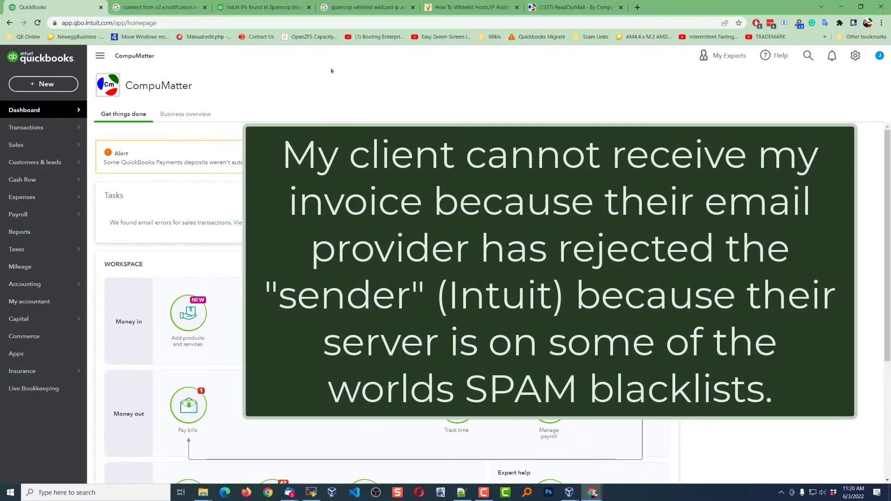
- Return to the 'Intuit IPs found in Spamcop' community thread via the whitelist search results tab
{"action": "left_click", "coordinate": [367, 8]}
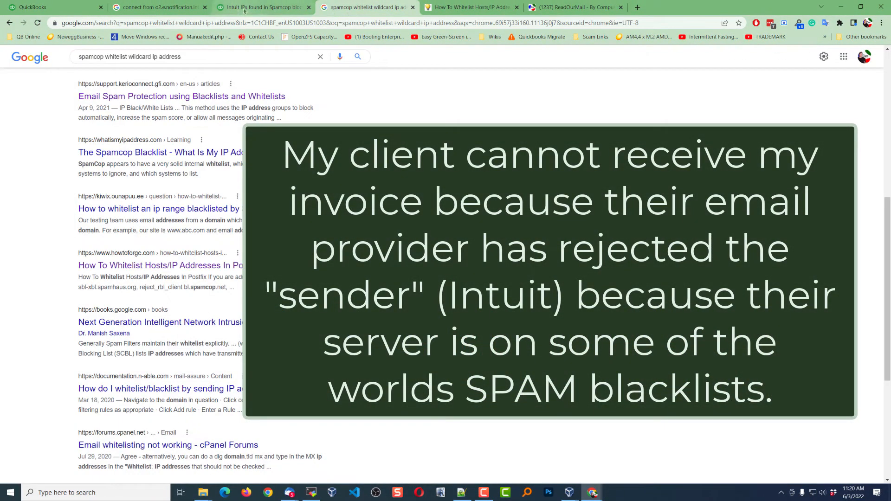
{"action": "left_click", "coordinate": [261, 7]}
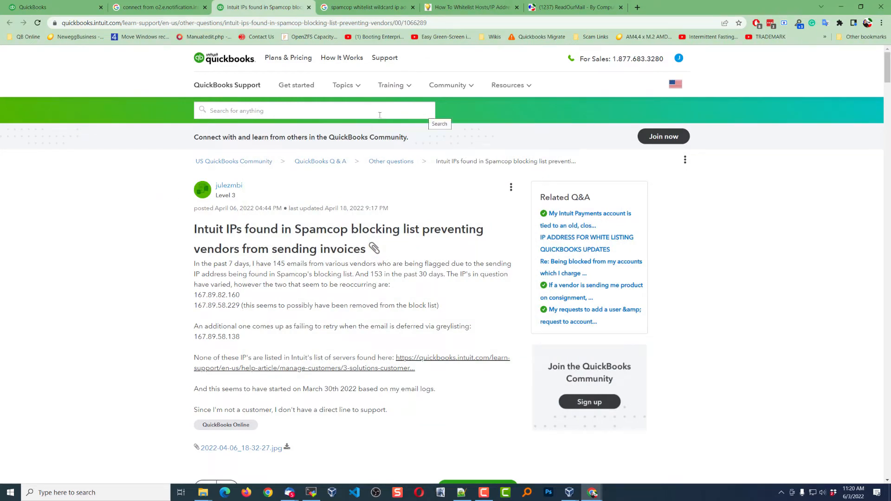
{"action": "mouse_move", "coordinate": [154, 172]}
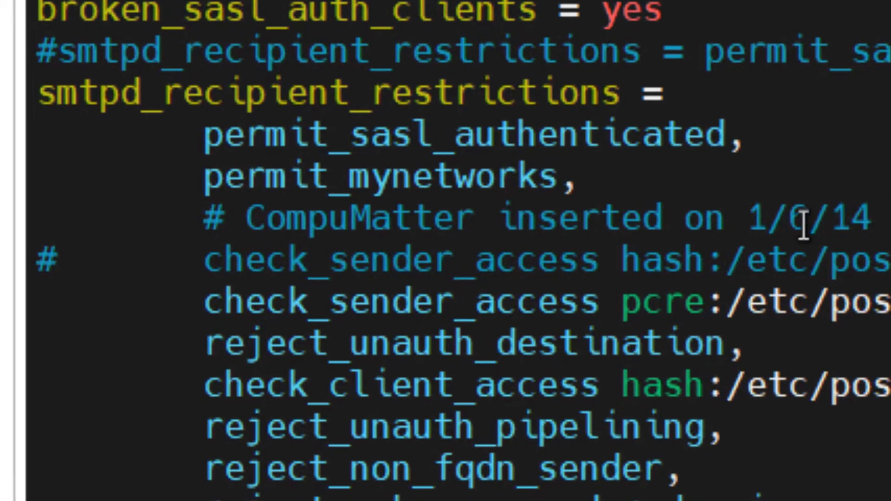
{"action": "mouse_move", "coordinate": [228, 329]}
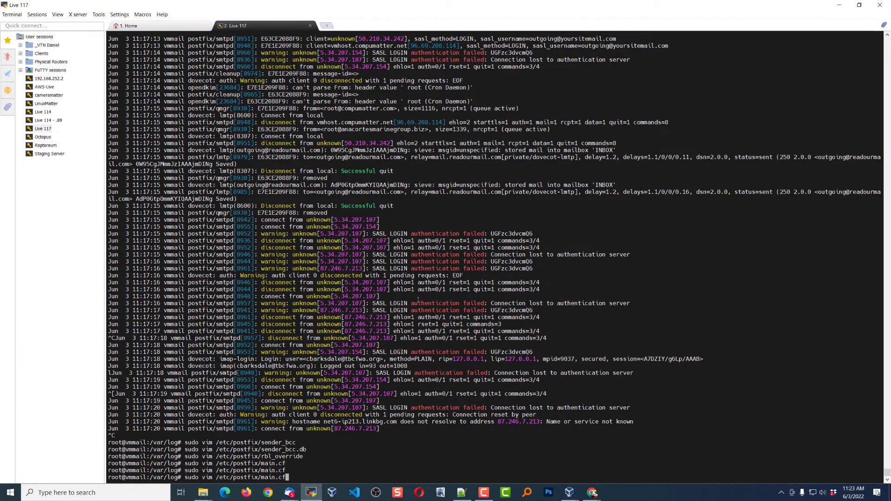
- Type '/etc/init.d/postfix restart' but cancel it with Ctrl+C, leaving an empty prompt
{"action": "type", "text": "/etc/init.d/postfix restart"}
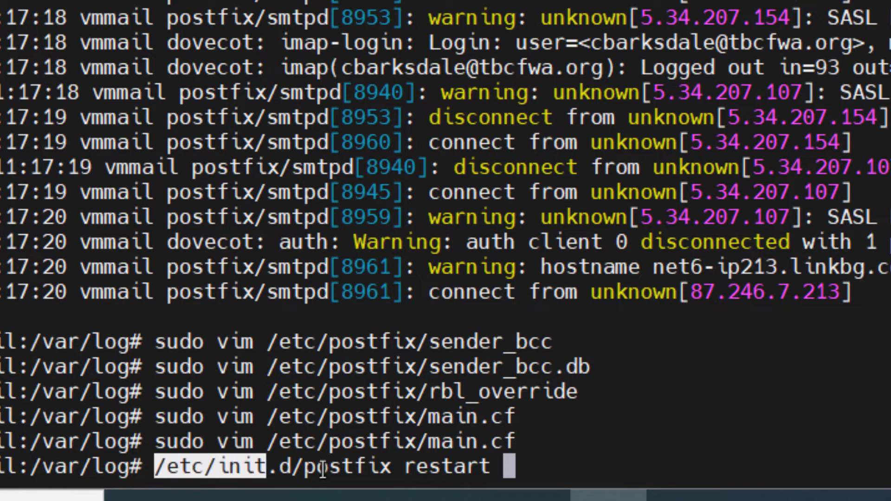
{"action": "key", "text": "ctrl+c"}
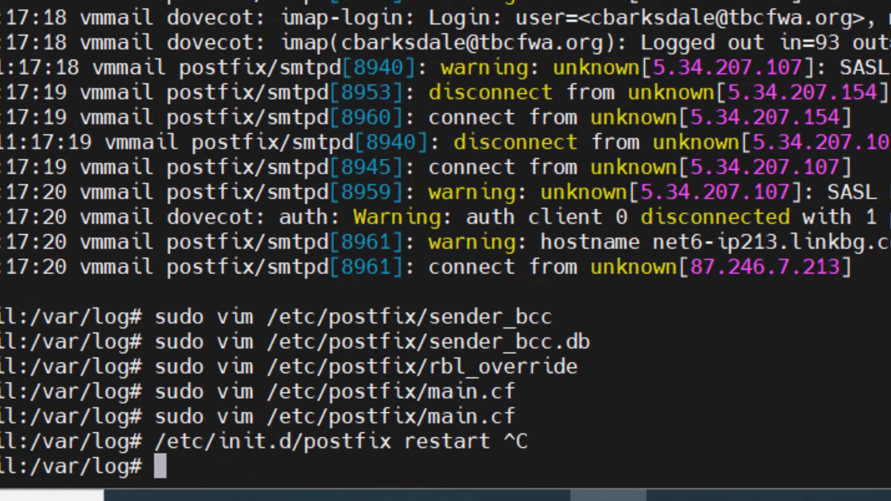